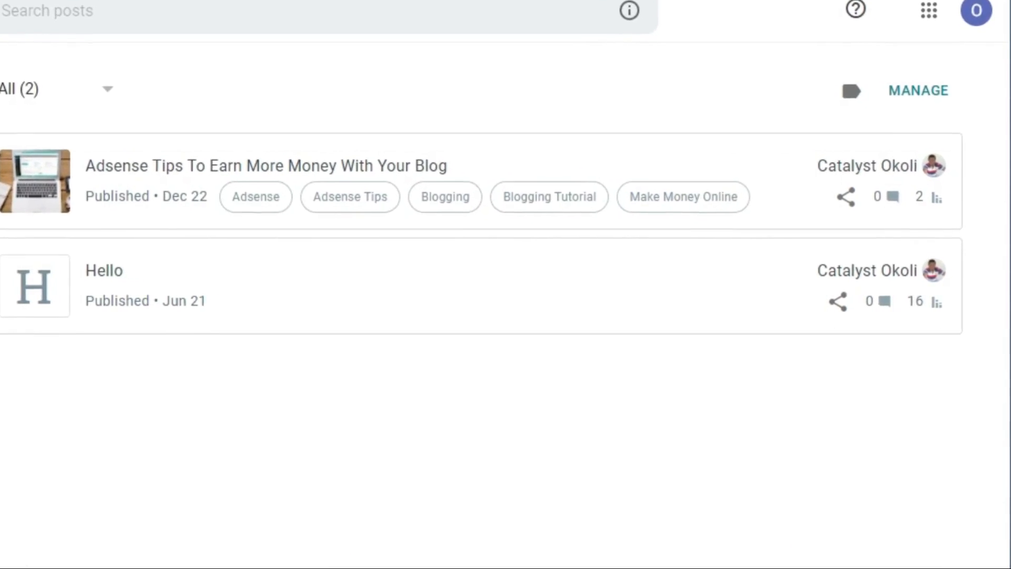
Open the blog's gadget Layout page from the Blogger dashboard sidebar.
scroll(down, 3)
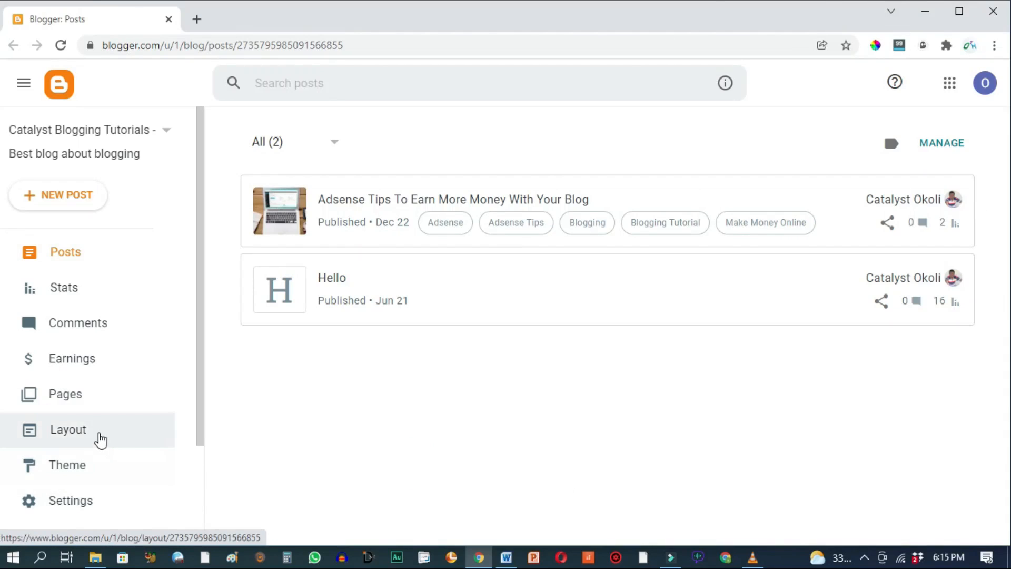
click(68, 429)
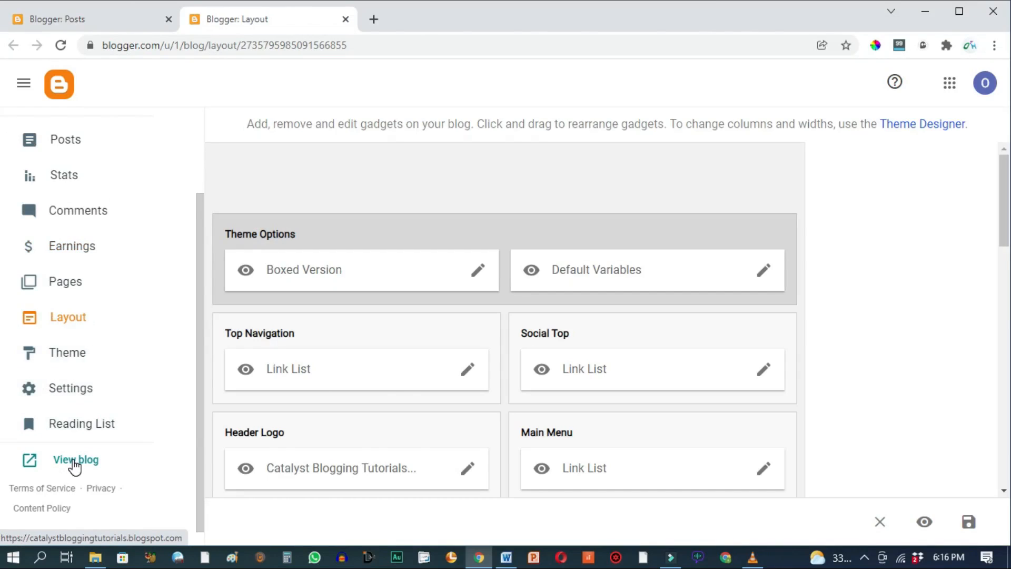
View the live blog homepage, then switch to the folder holding the banner images.
click(76, 459)
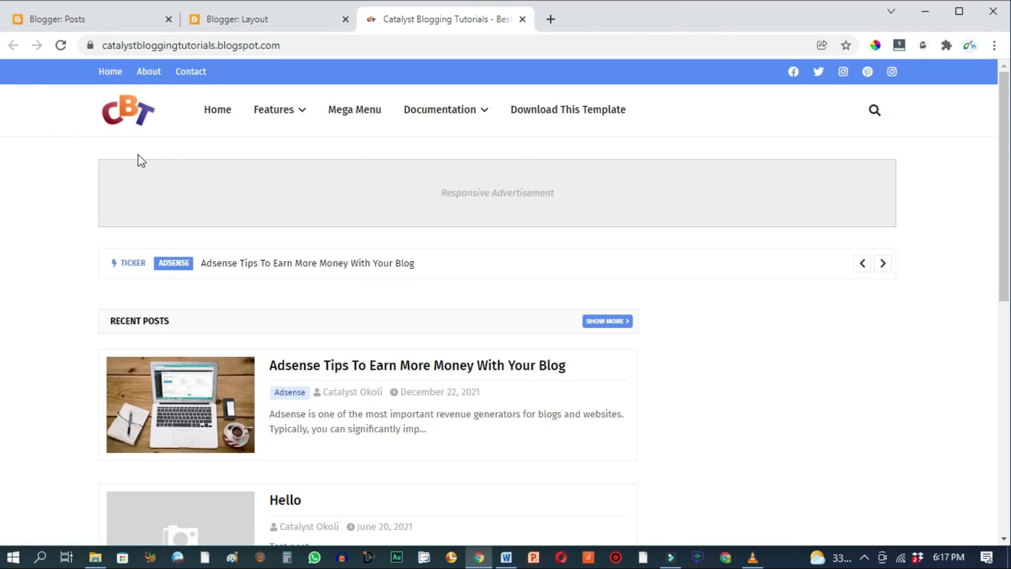
mouse_move(415, 229)
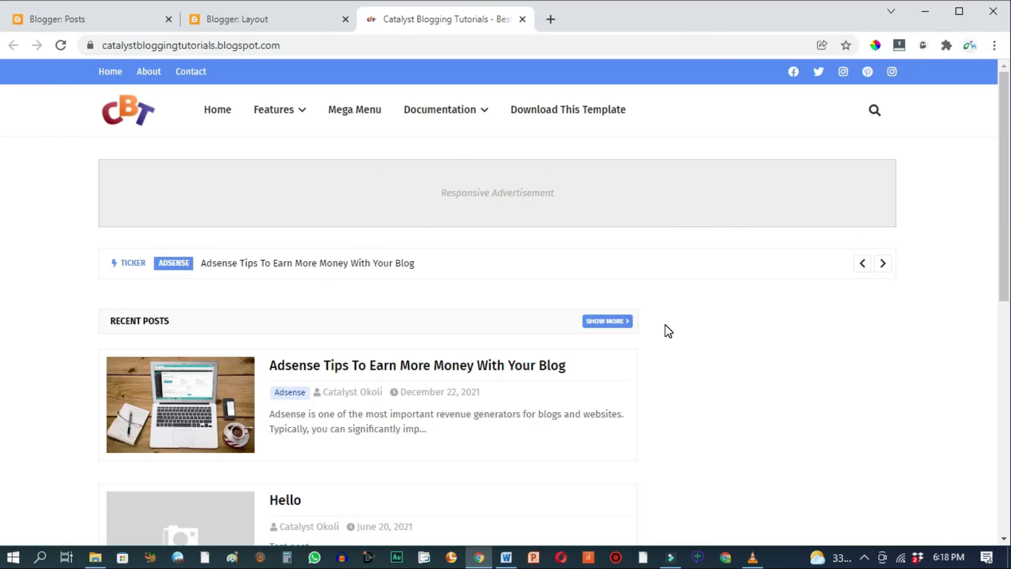
mouse_move(641, 291)
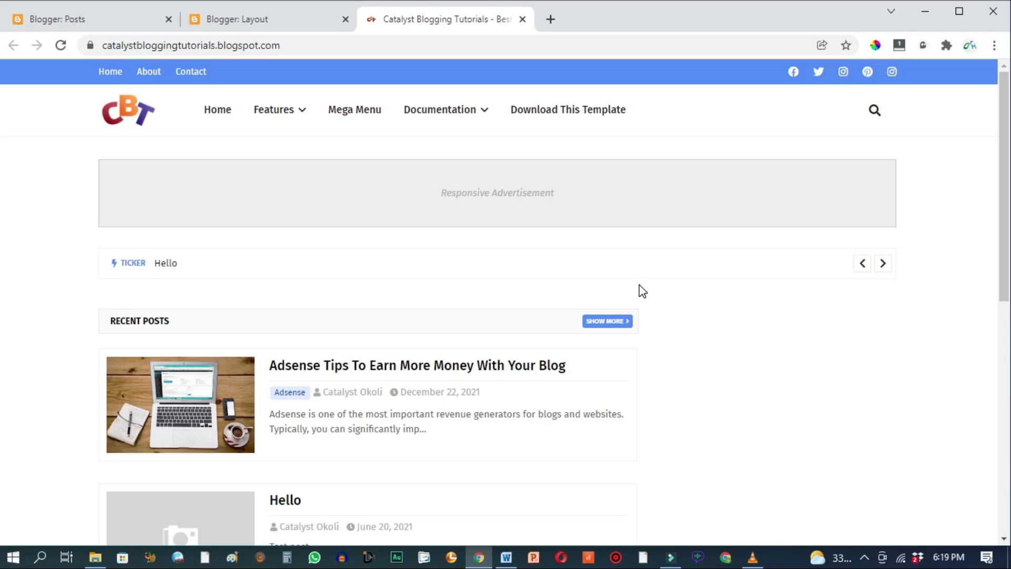
click(94, 556)
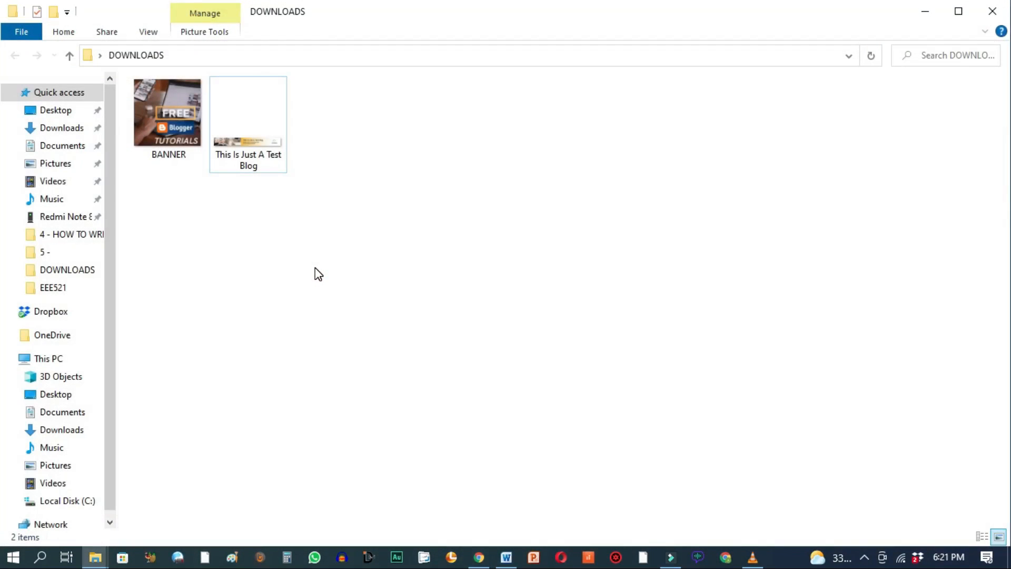
mouse_move(258, 264)
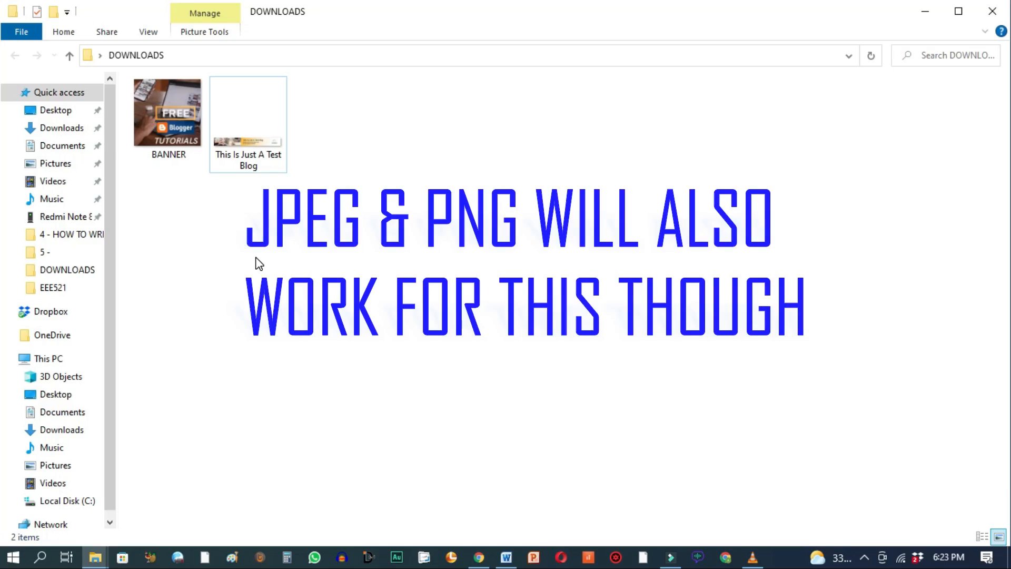
Return from the DOWNLOADS folder to the Blogger posts dashboard.
click(478, 556)
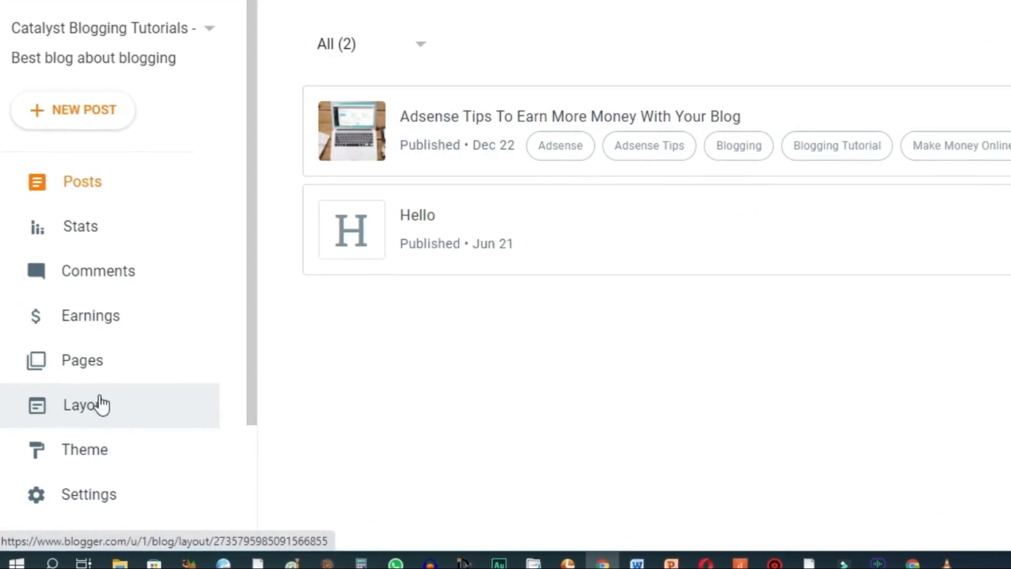
Open the Layout page at Home Ads Top and start editing its Ad Code gadget.
click(85, 404)
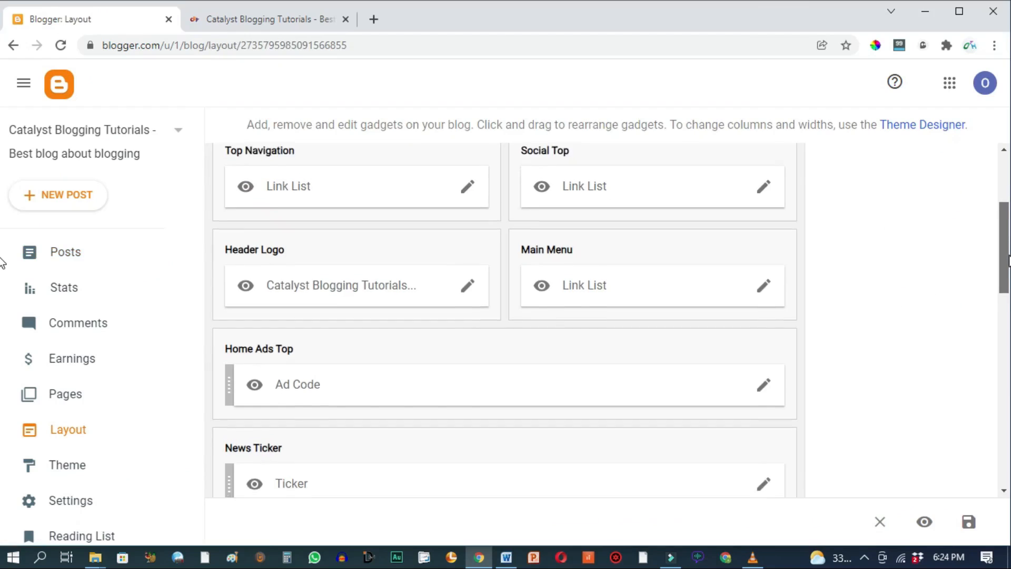
scroll(down, 3)
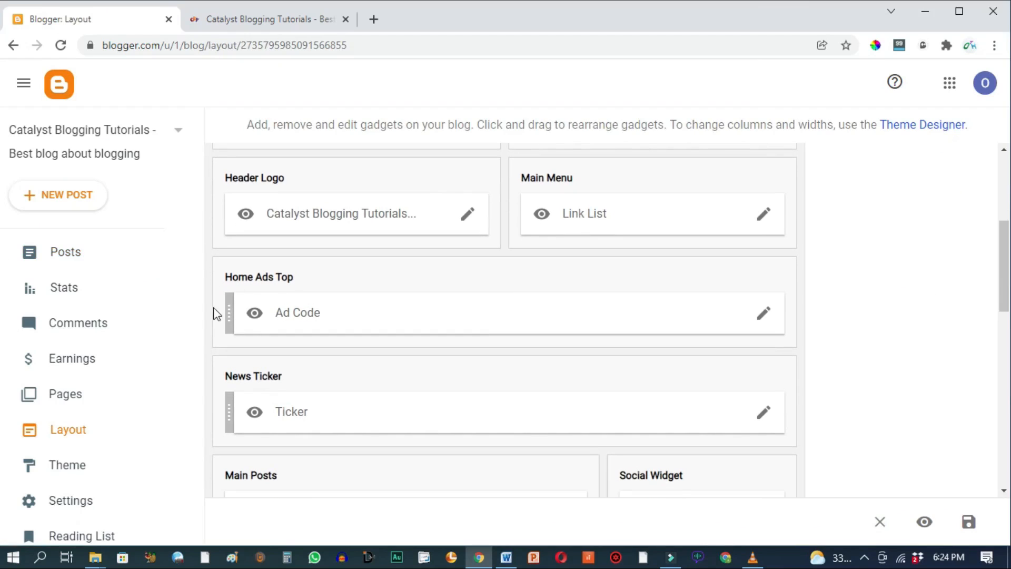
mouse_move(244, 285)
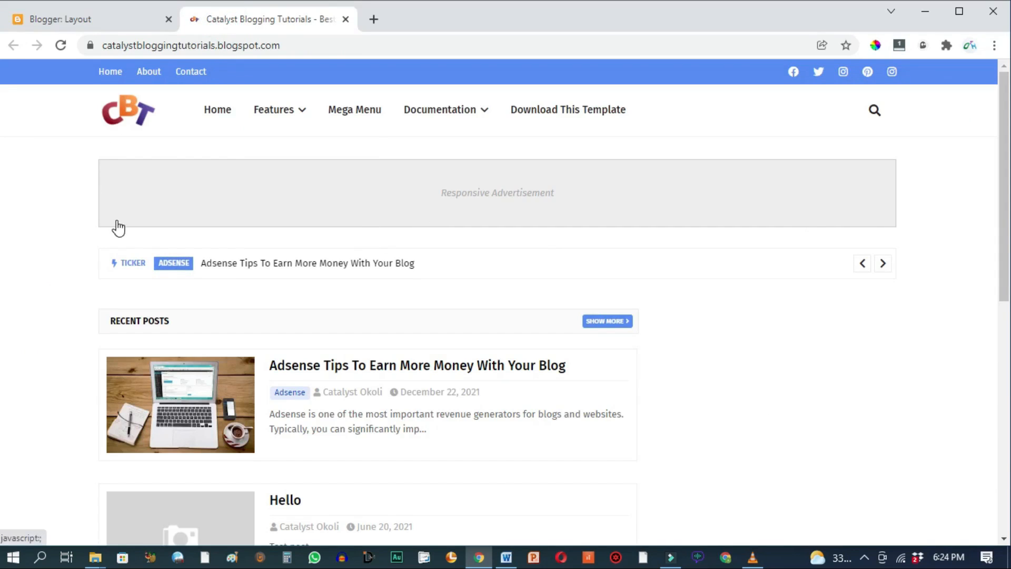
click(90, 19)
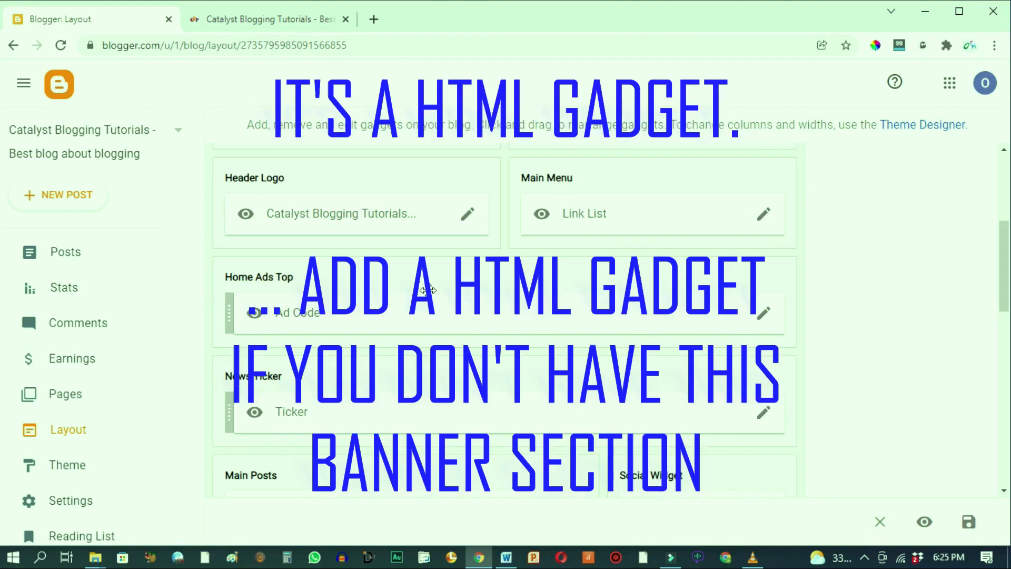
mouse_move(762, 323)
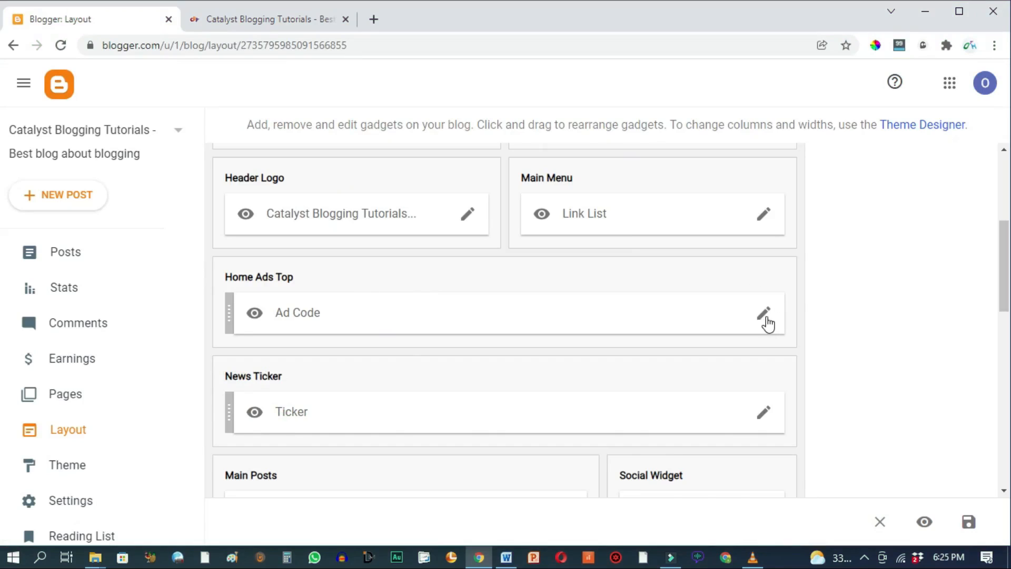
click(764, 313)
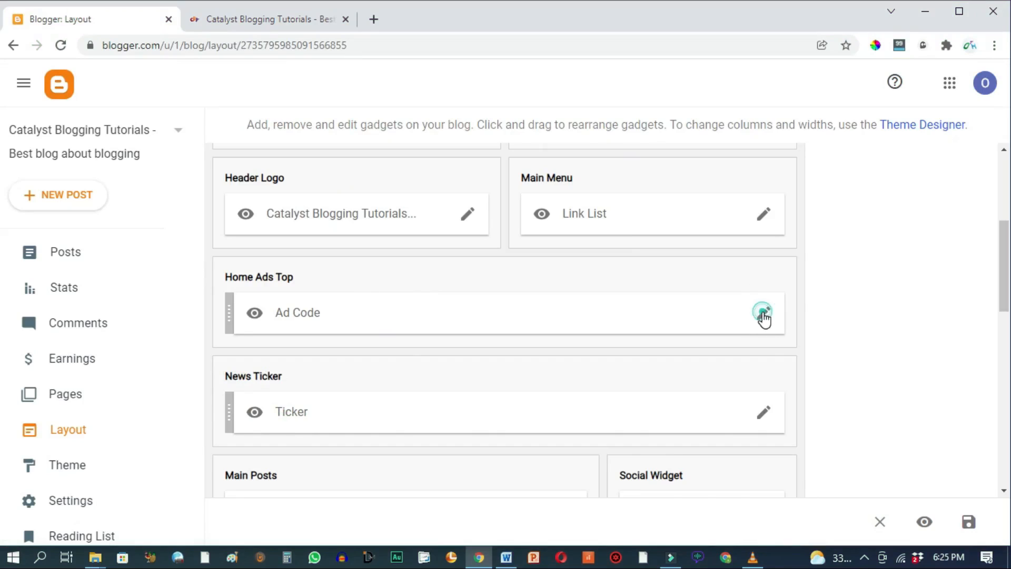
Replace the gadget's placeholder code with the <a href><img src> linked-image banner template.
click(763, 312)
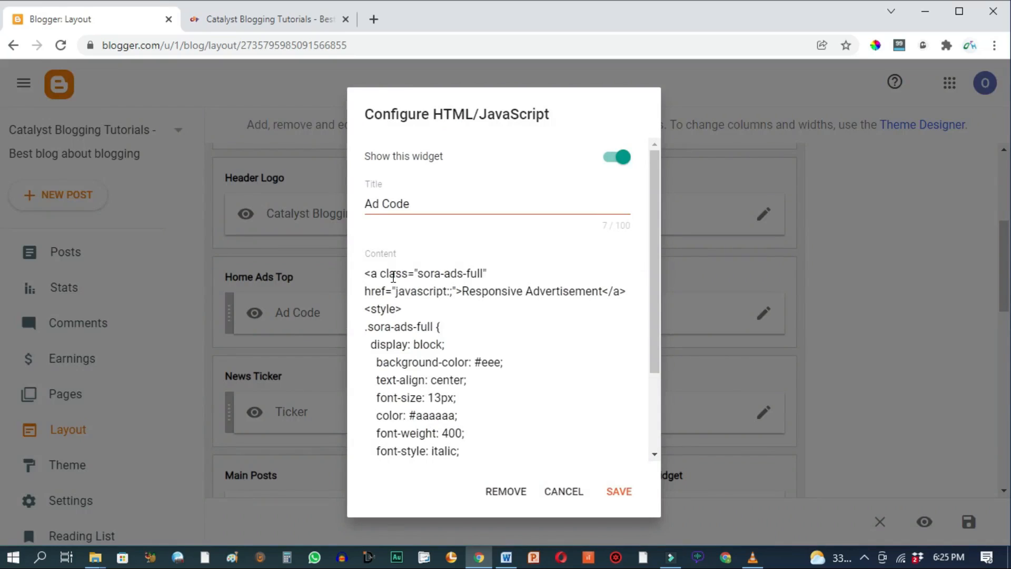
mouse_move(389, 274)
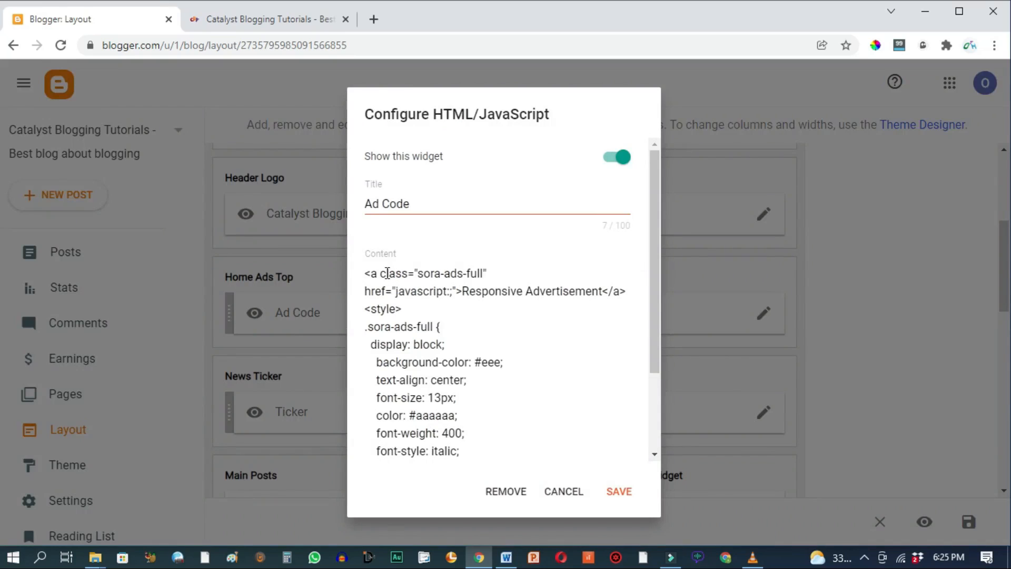
key(ctrl+a)
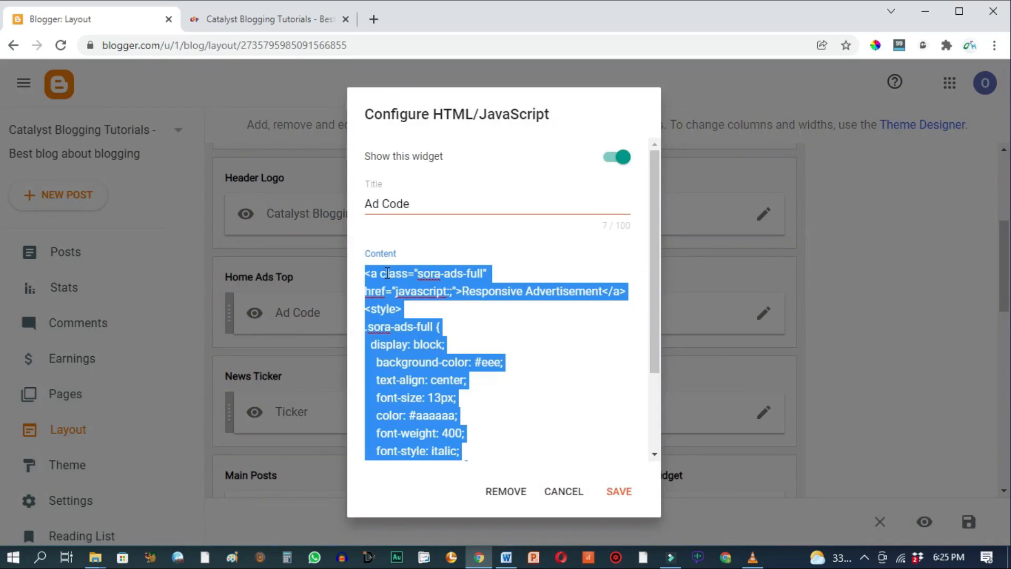
key(delete)
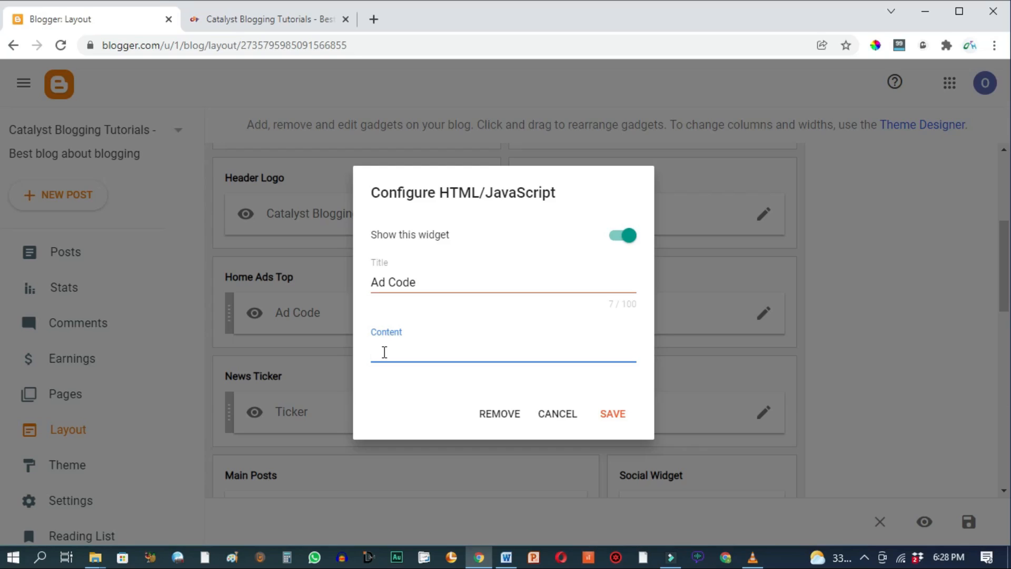
text(<a href="OUTGOING URL TO YOUR LANDING PAGE" target="_blank"><img src="IMAGE URL FROM BLOGGER" /></a>)
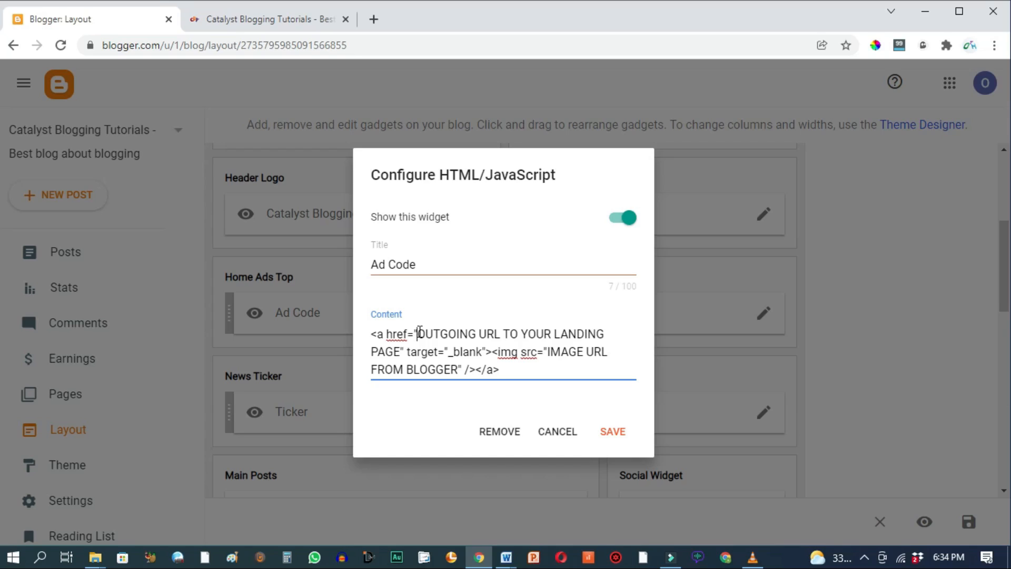
double_click(426, 334)
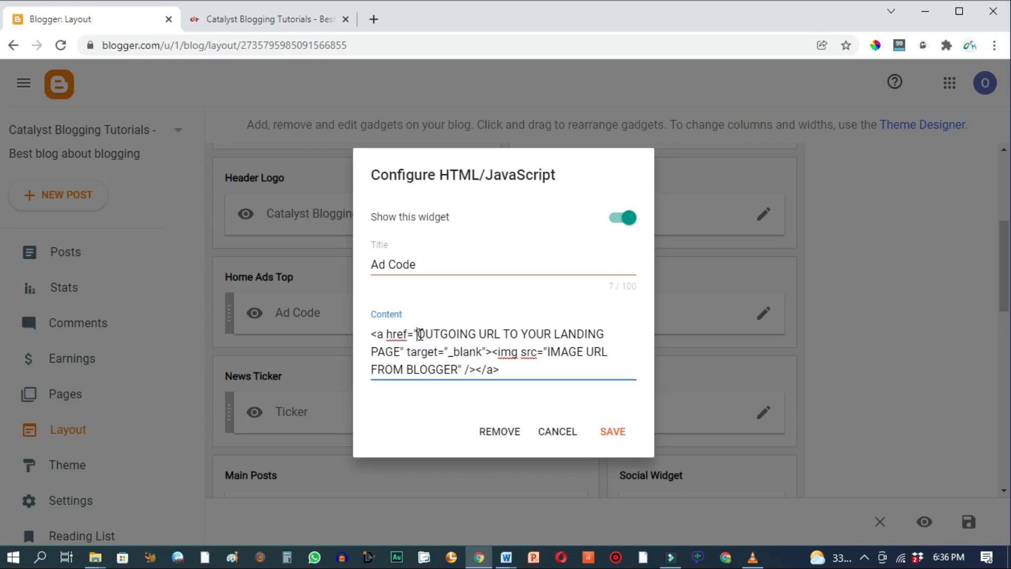
drag(418, 334, 401, 352)
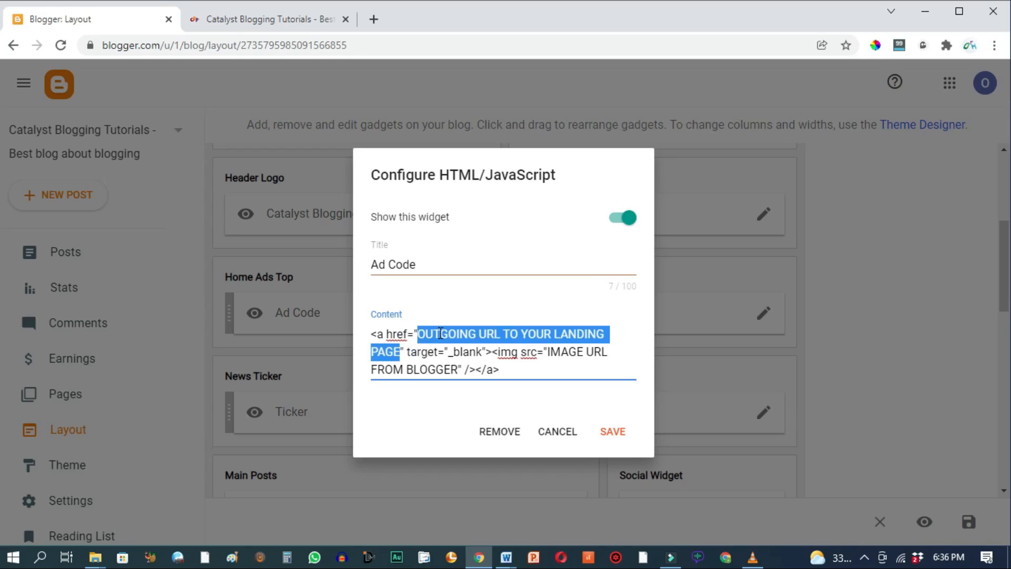
text(https://www.youtube.com/c/NOSRWeb?view_as=subscriber?sub_confirmation=1)
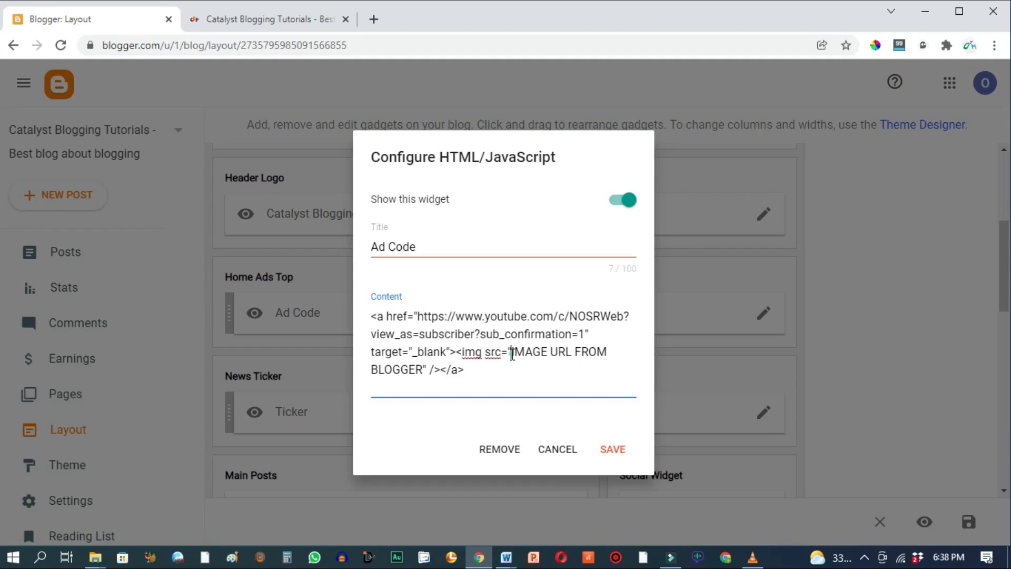
drag(512, 352, 423, 370)
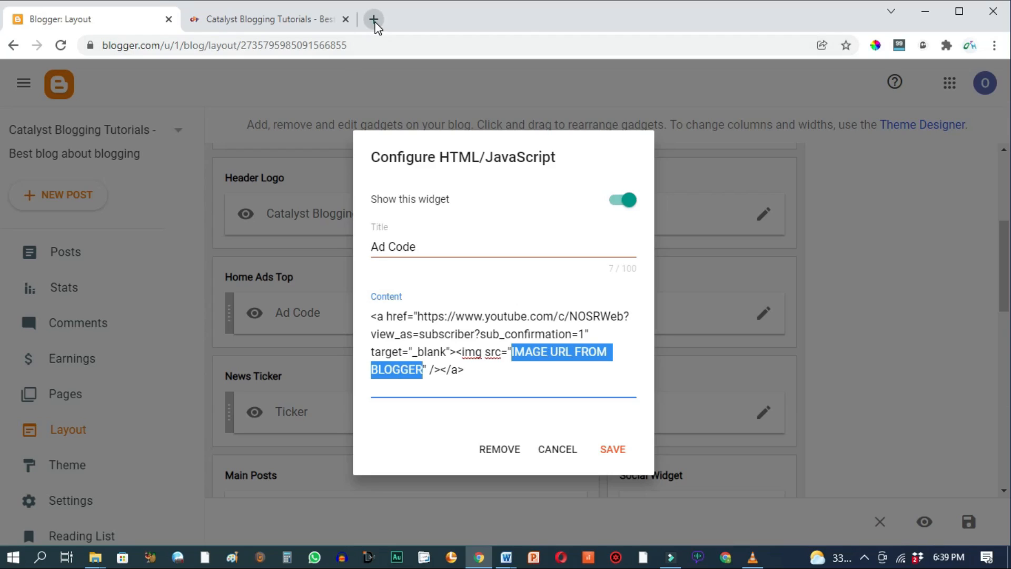
Start a new post in another Blogger dashboard and begin uploading an image from the computer.
click(373, 19)
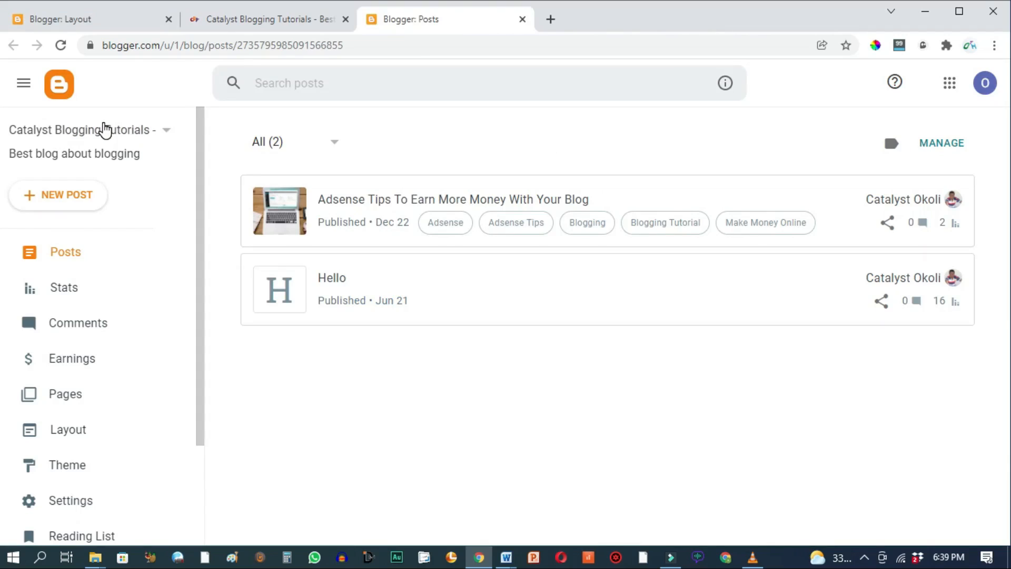
mouse_move(57, 194)
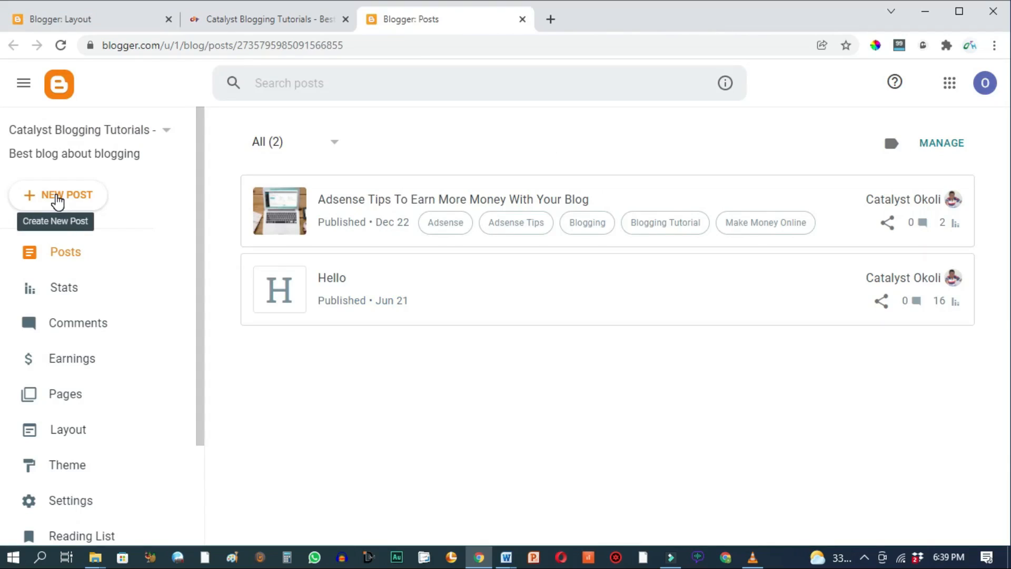
click(57, 195)
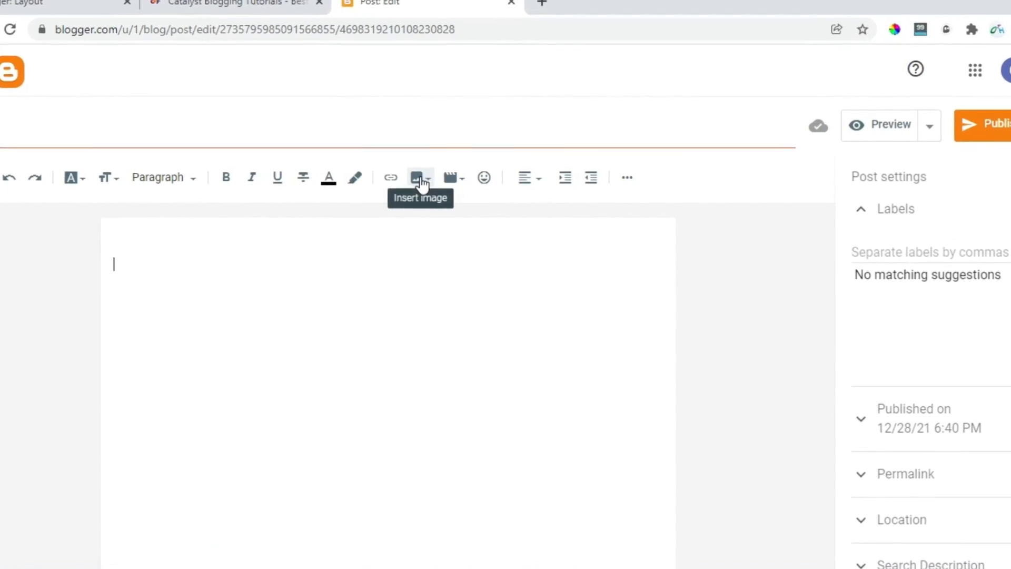
click(418, 176)
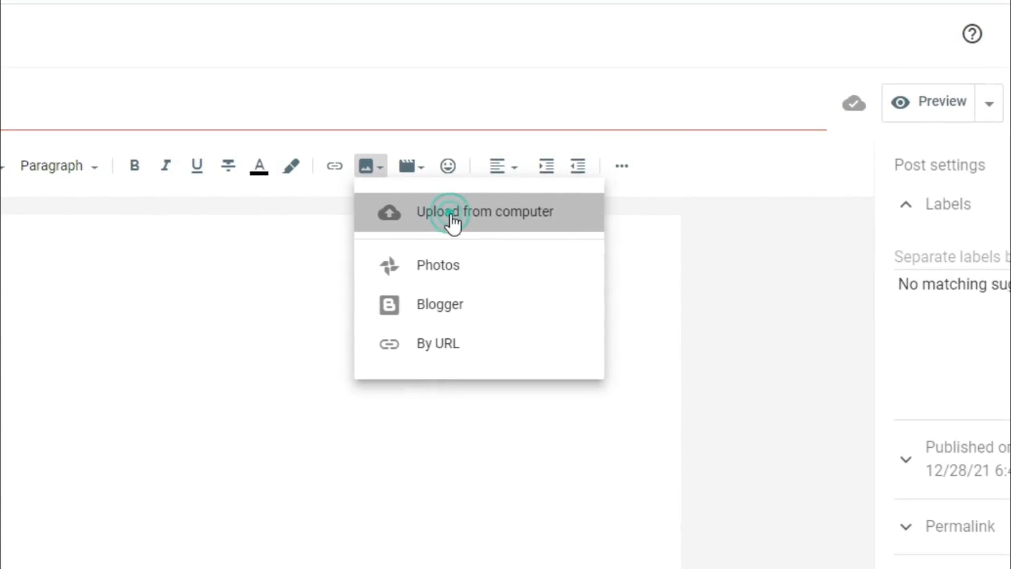
click(484, 211)
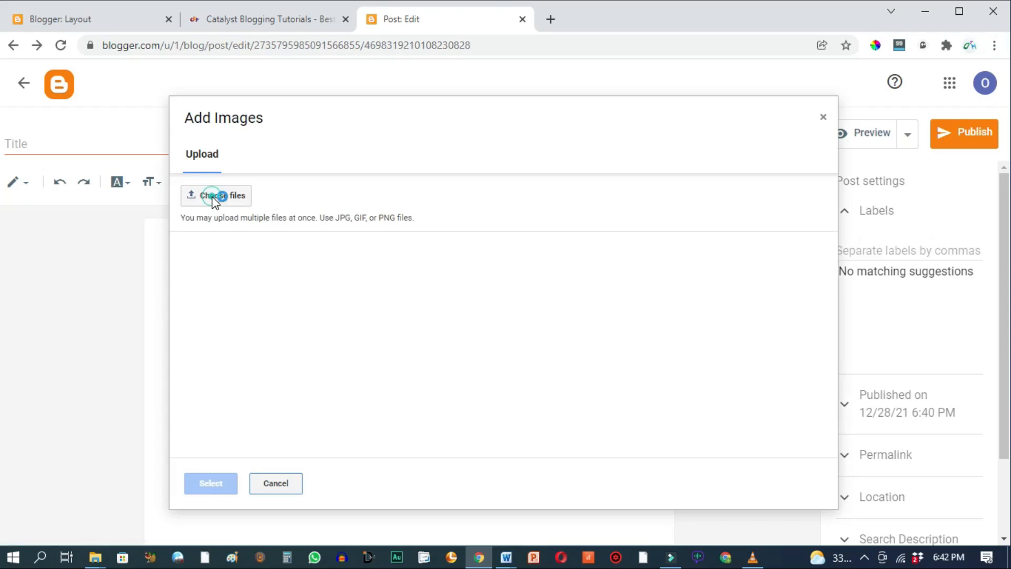
click(222, 196)
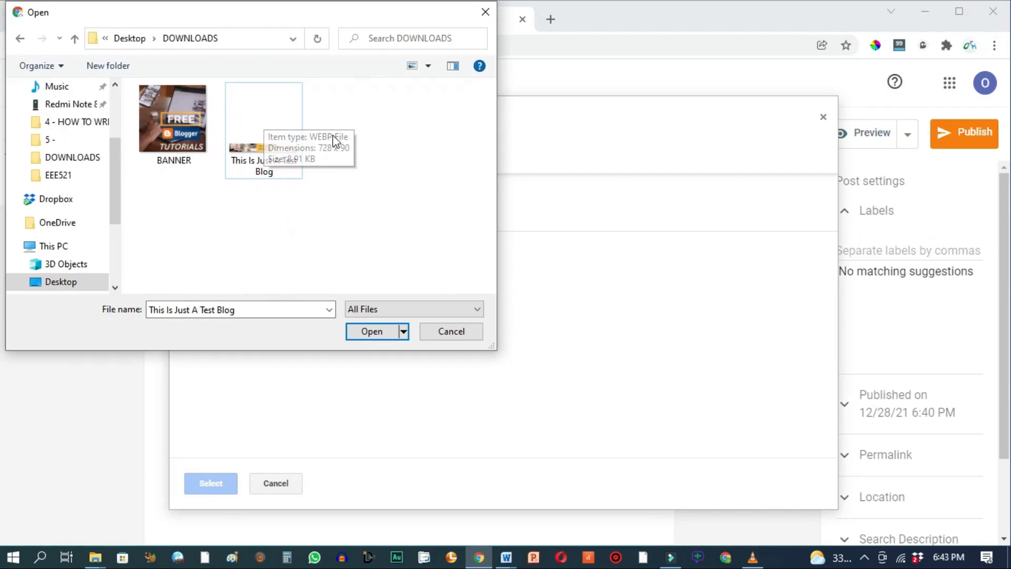
mouse_move(341, 151)
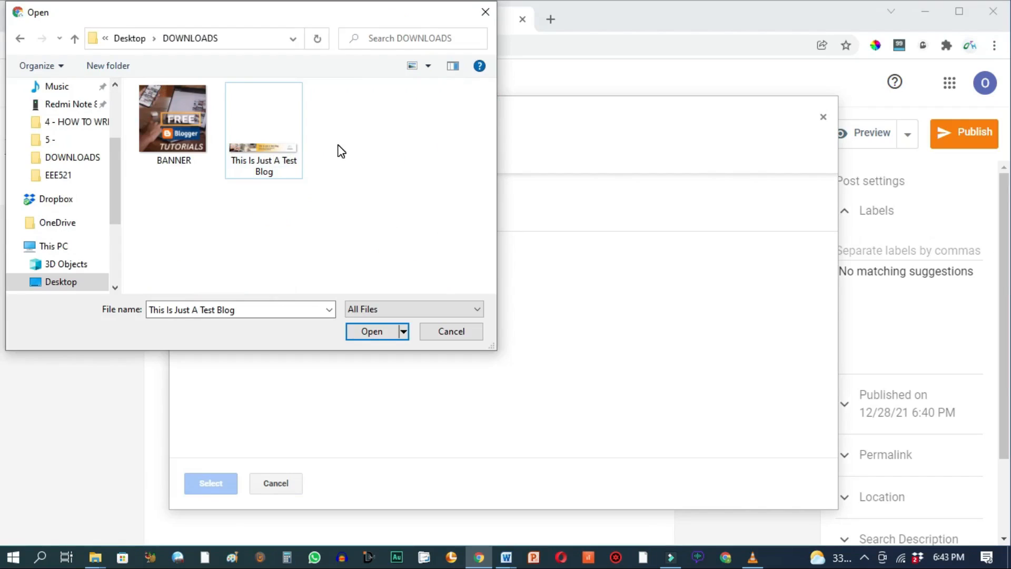
Upload the This Is Just A Test Blog banner, insert it into the post and select it.
click(371, 330)
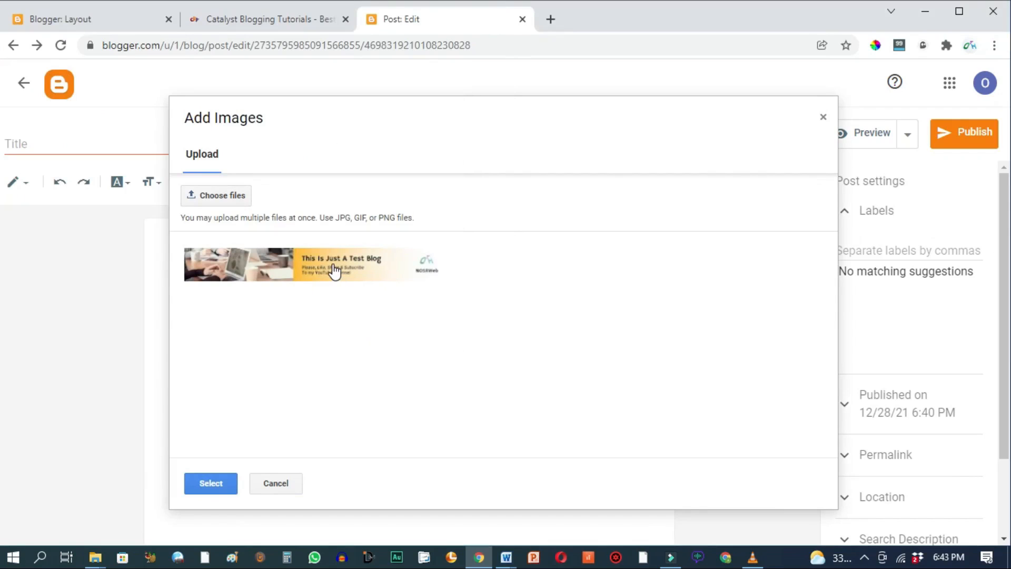
click(316, 264)
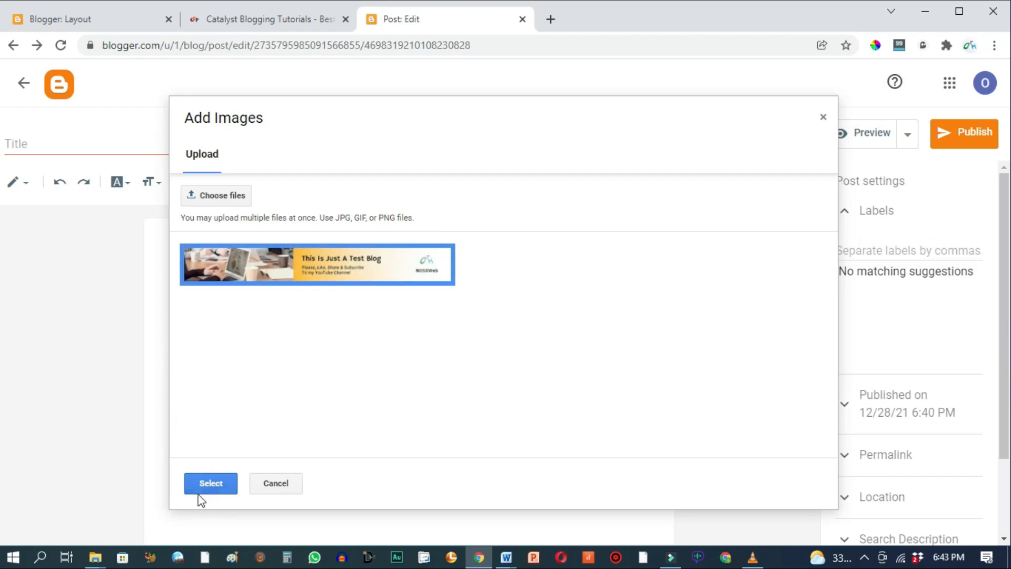
click(211, 483)
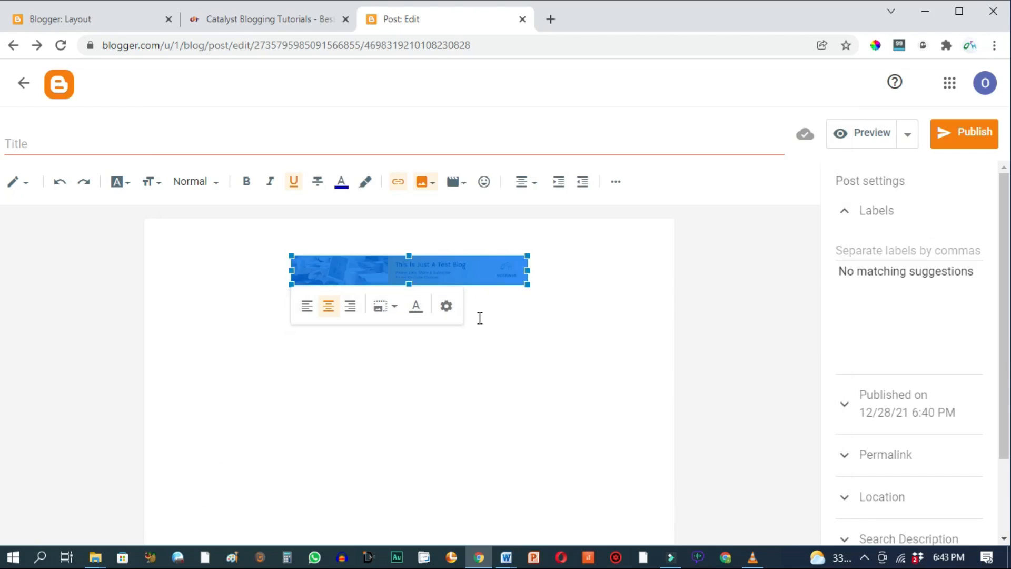
click(449, 296)
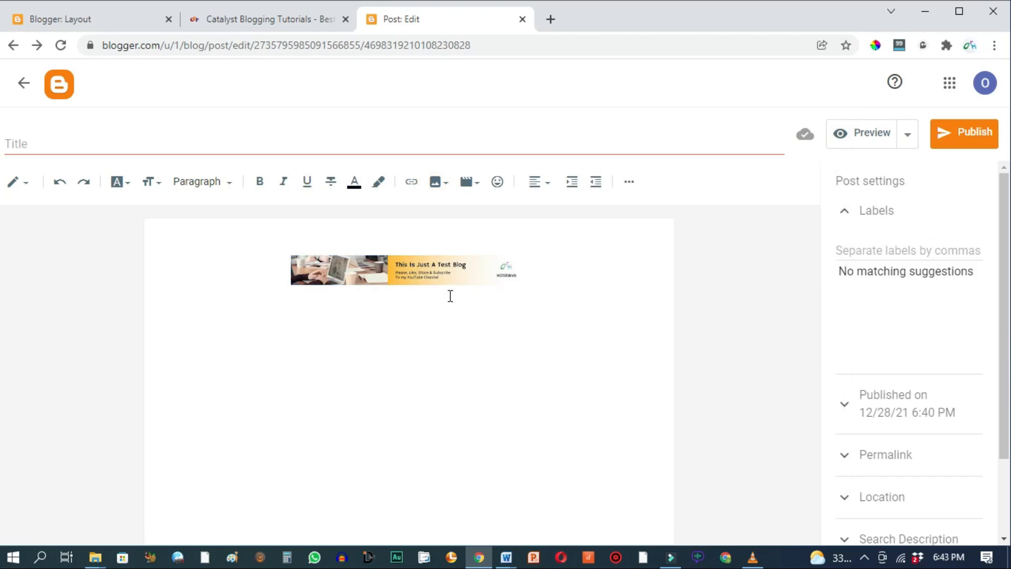
click(408, 269)
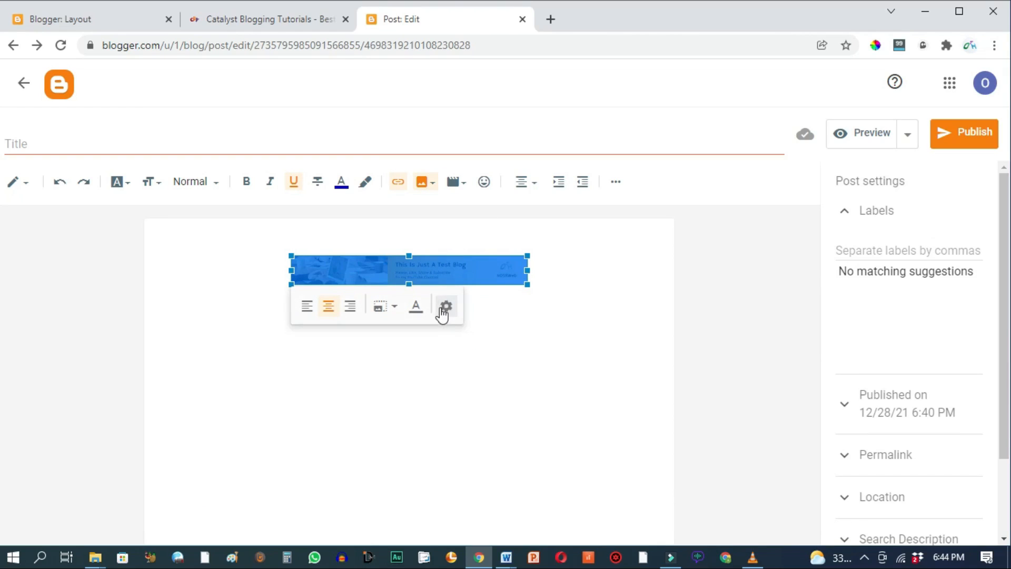
Resize the post banner to X-Large and copy its image address.
click(445, 306)
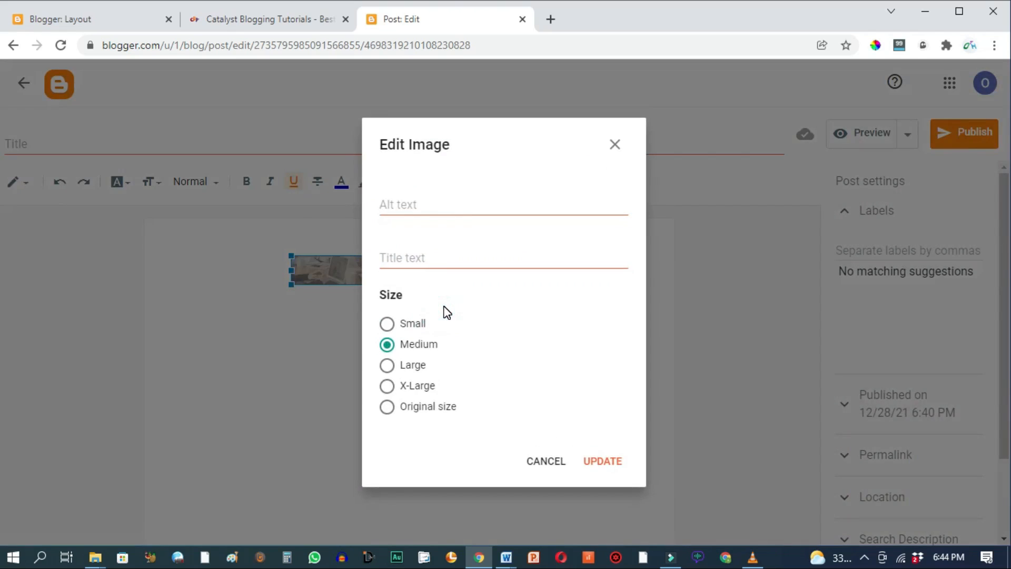
click(386, 386)
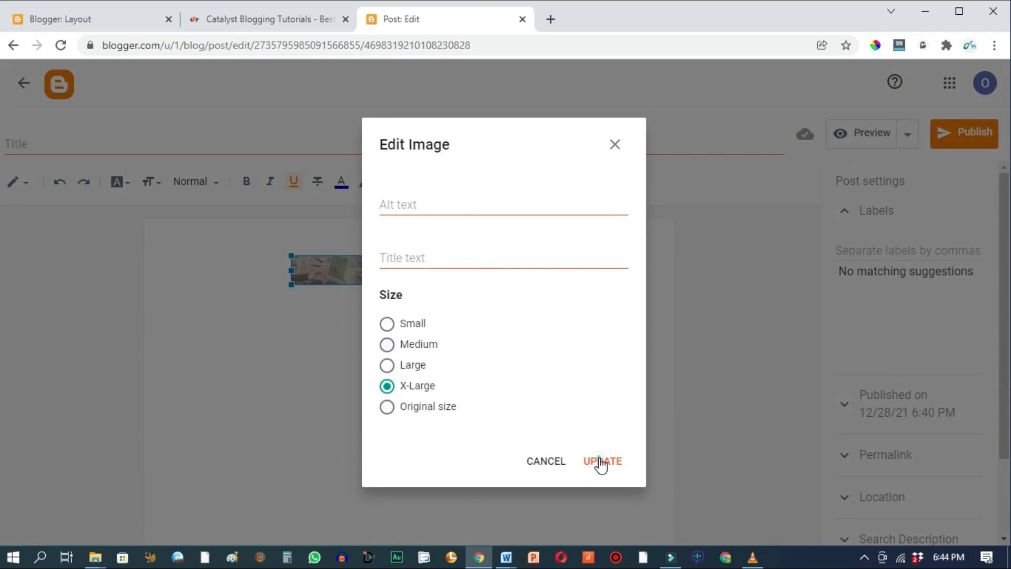
click(601, 461)
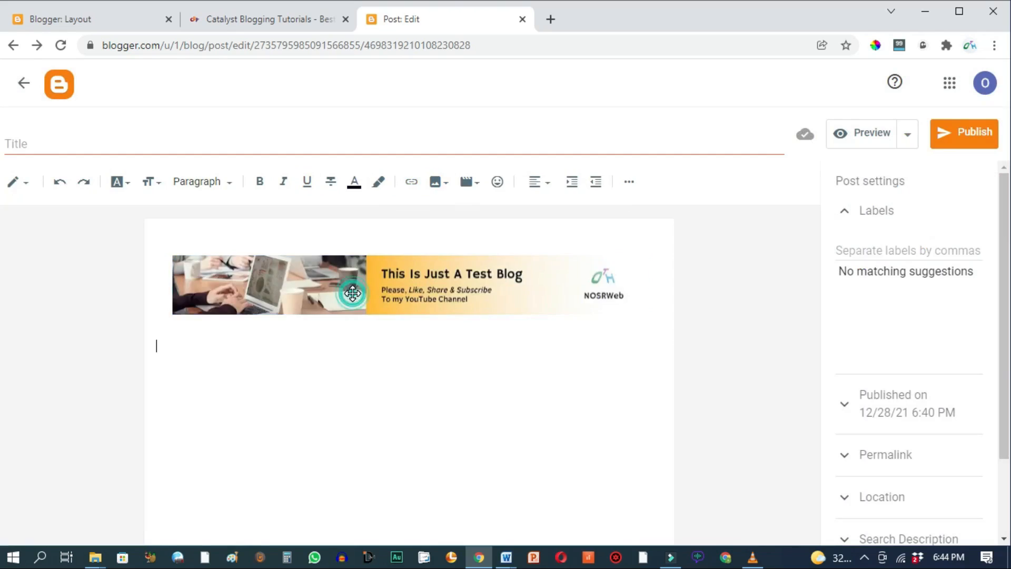
right_click(353, 294)
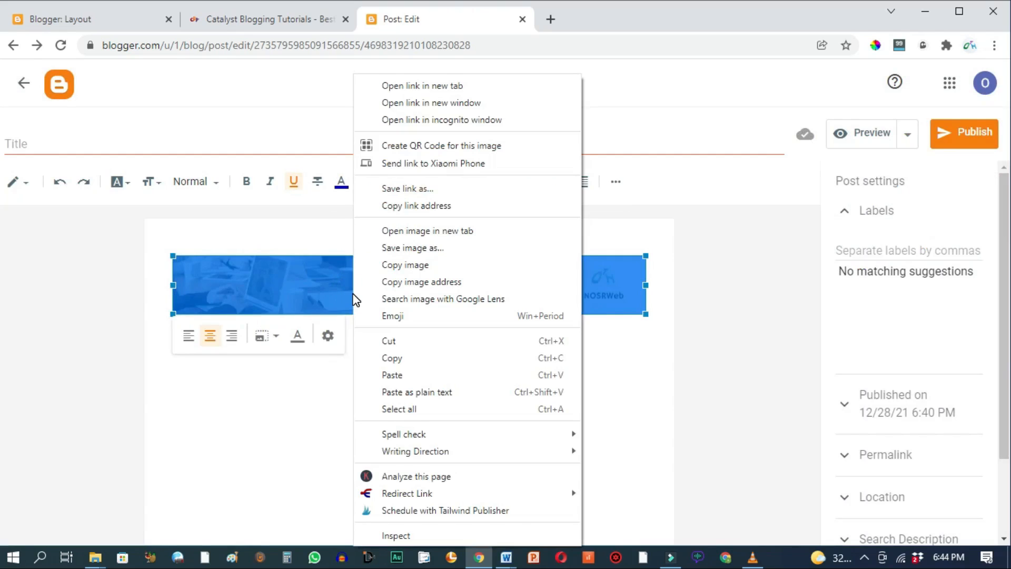
mouse_move(421, 282)
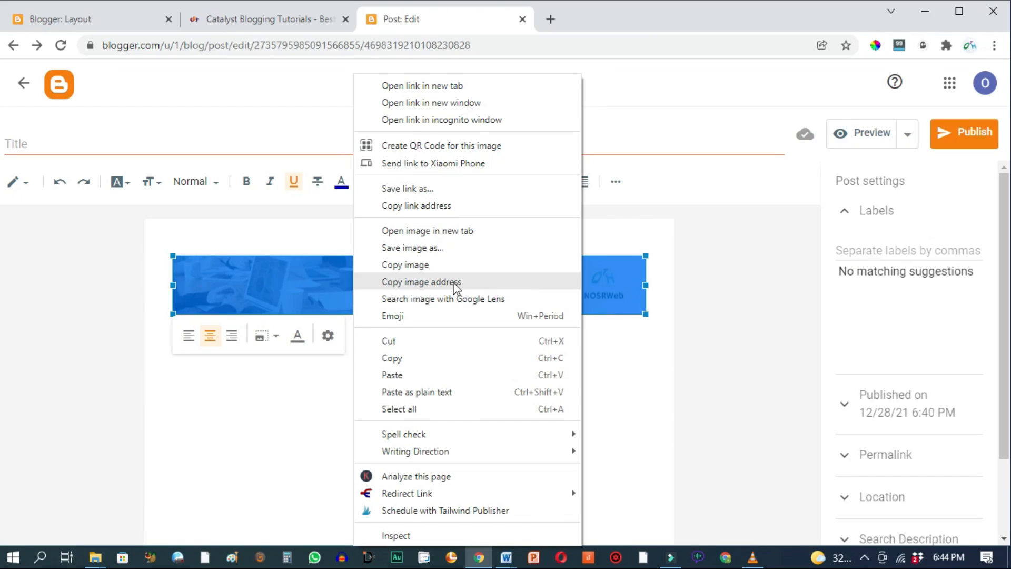
mouse_move(468, 288)
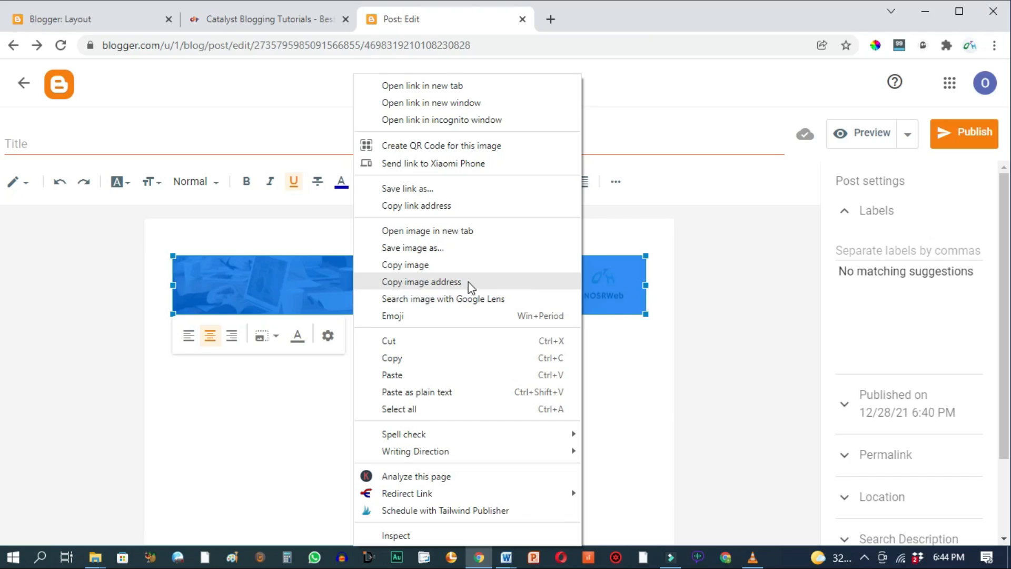
click(470, 277)
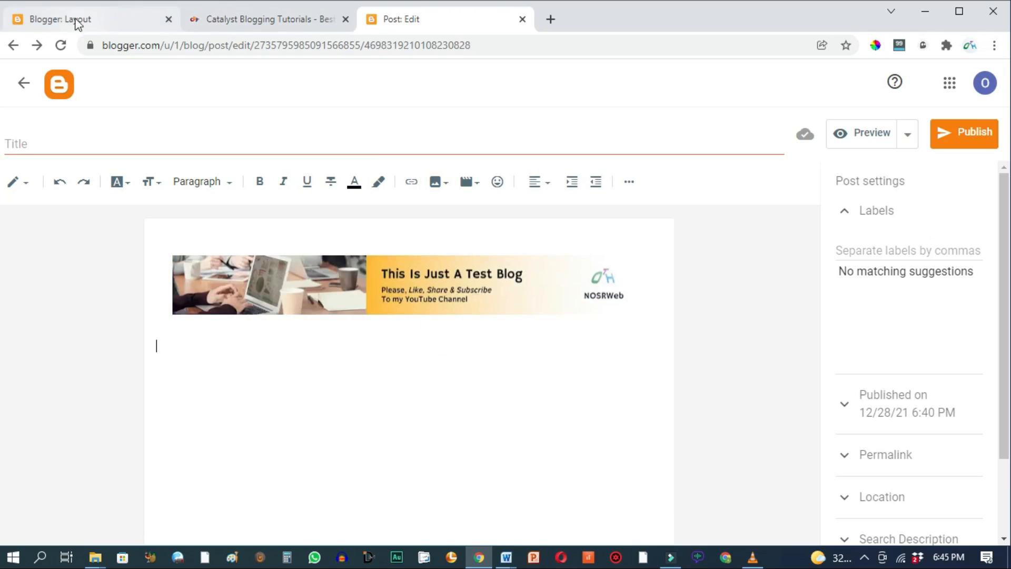
Save the Ad Code gadget with the banner image address and save the layout.
click(77, 19)
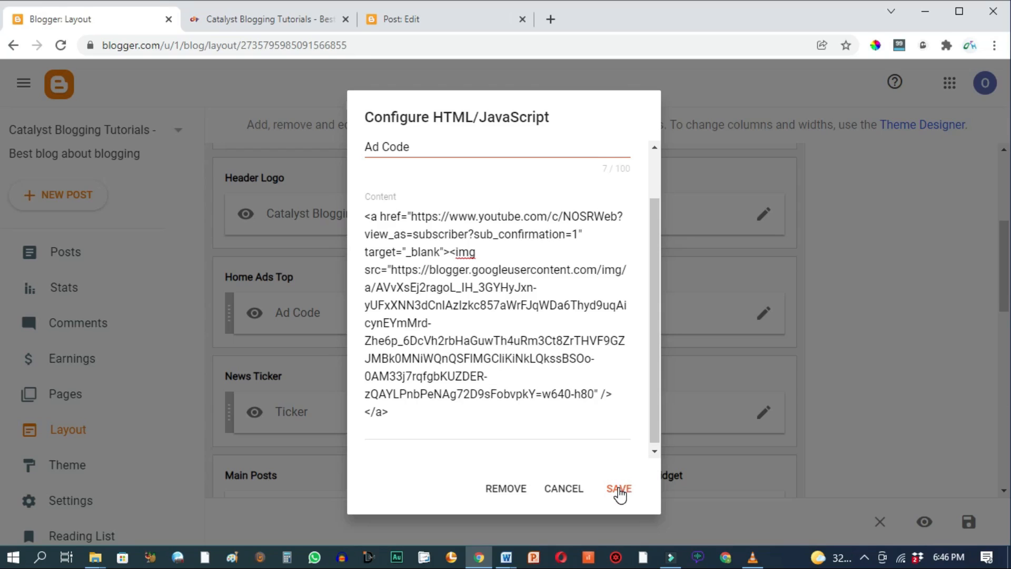
click(619, 487)
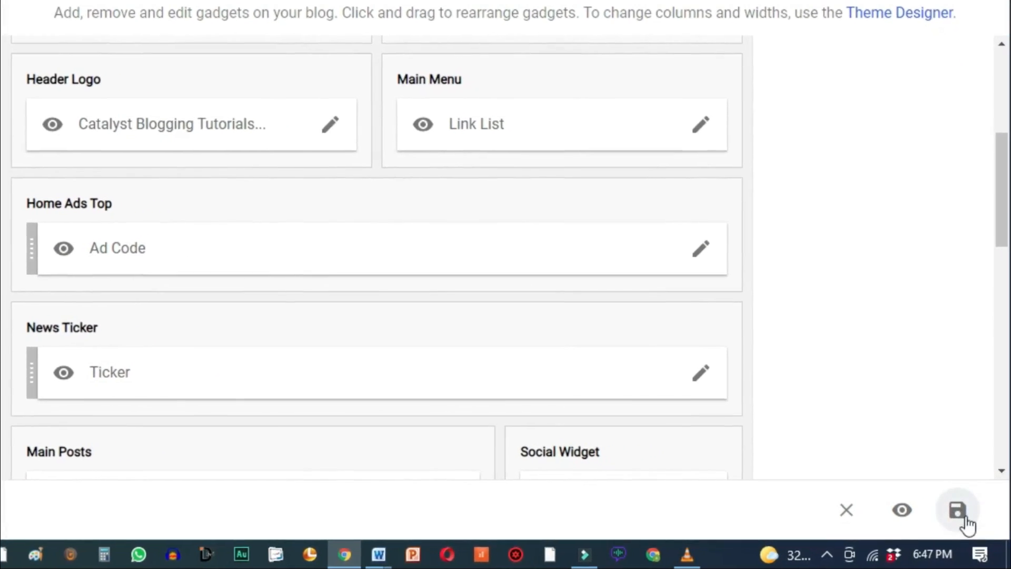
click(957, 510)
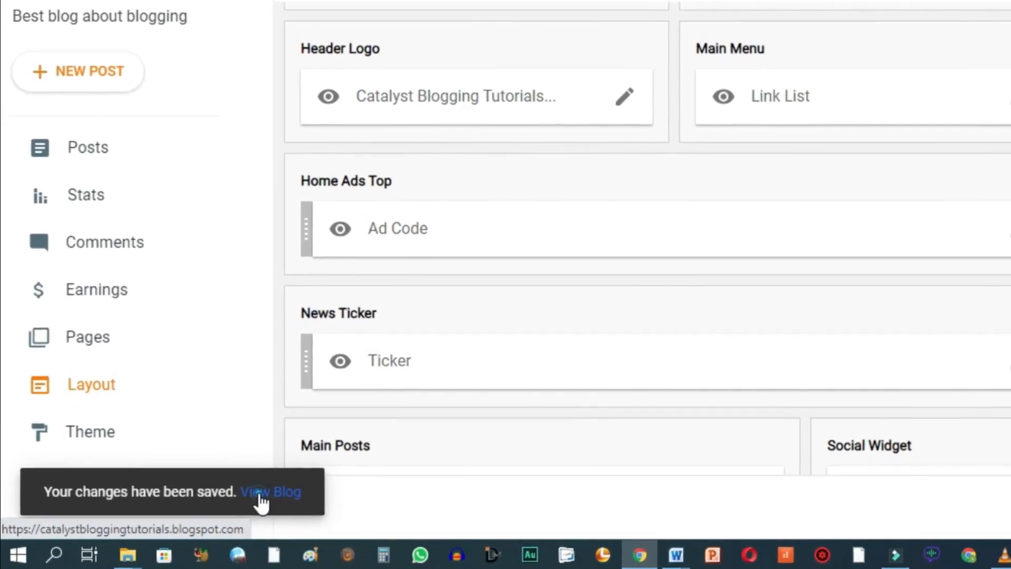
click(270, 491)
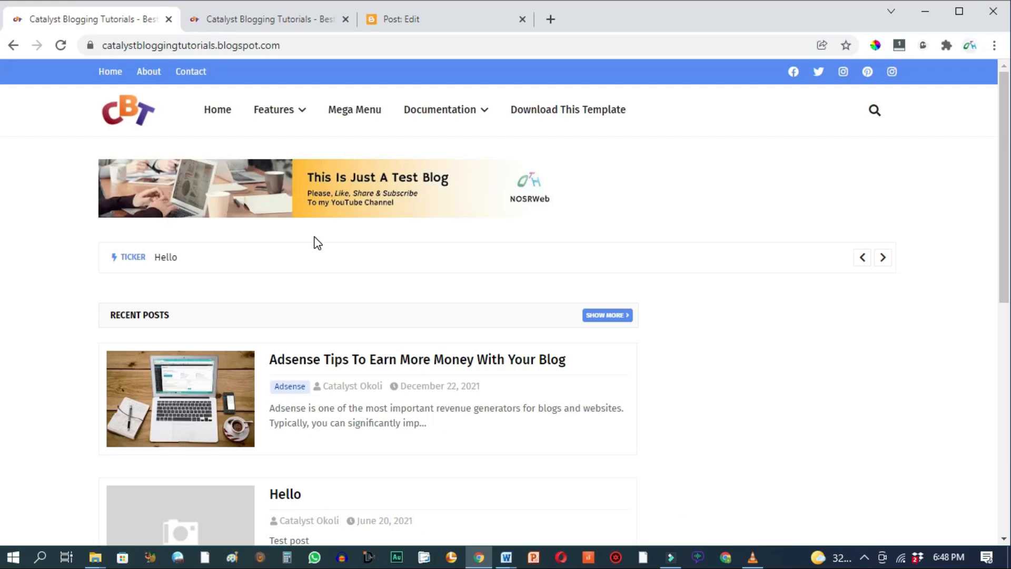
mouse_move(329, 197)
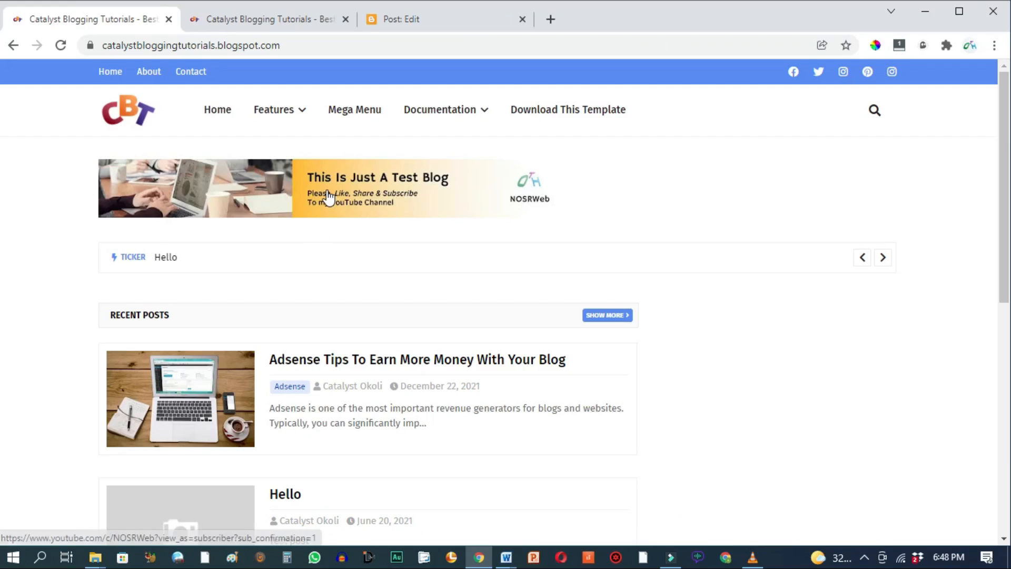
Confirm the homepage banner links to the NOSRWeb YouTube channel.
click(325, 197)
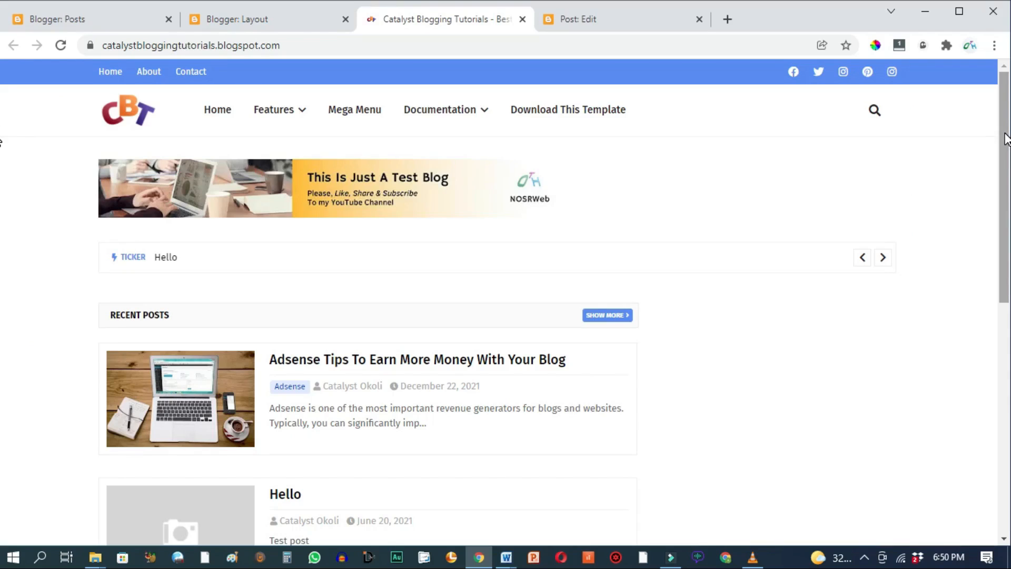
scroll(down, 3)
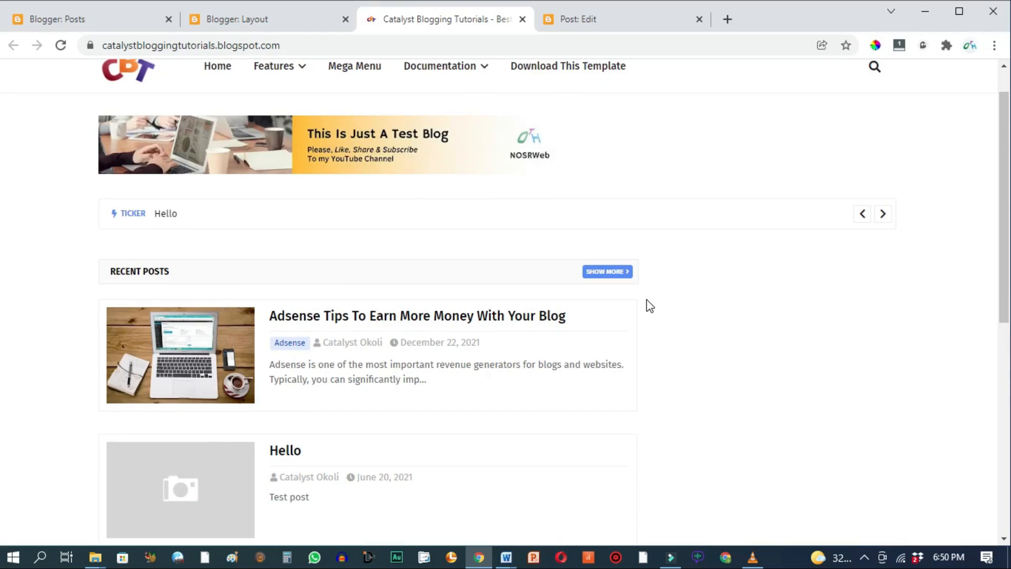
Add an HTML/JavaScript gadget to Sidebar Right in the blog layout.
click(261, 19)
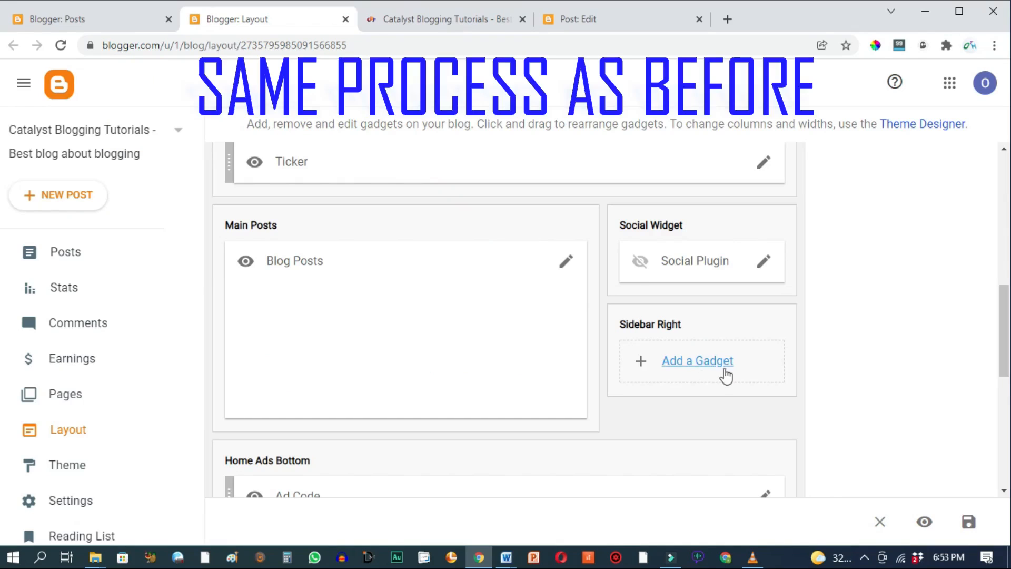
click(697, 360)
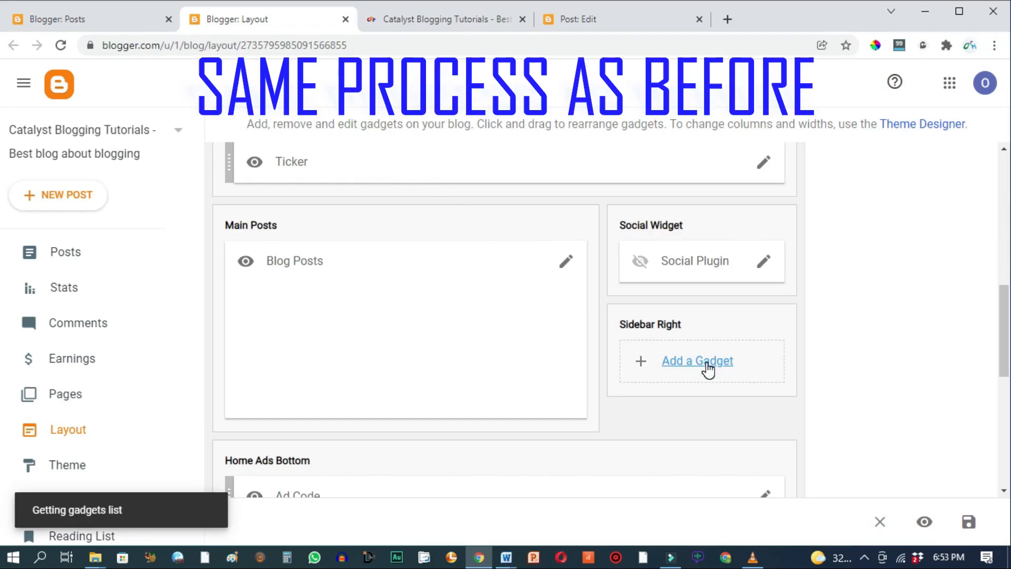
click(697, 360)
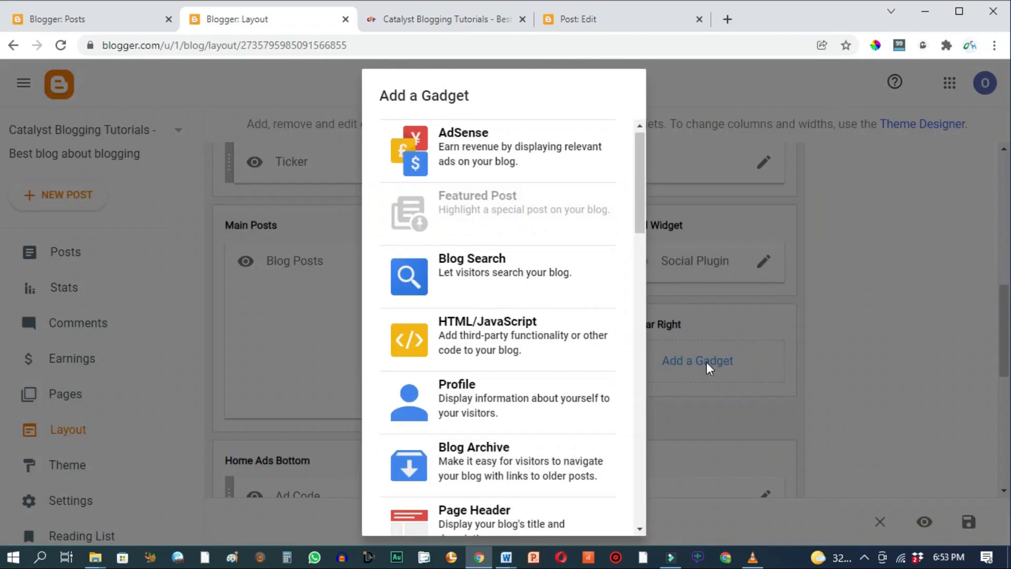
scroll(down, 3)
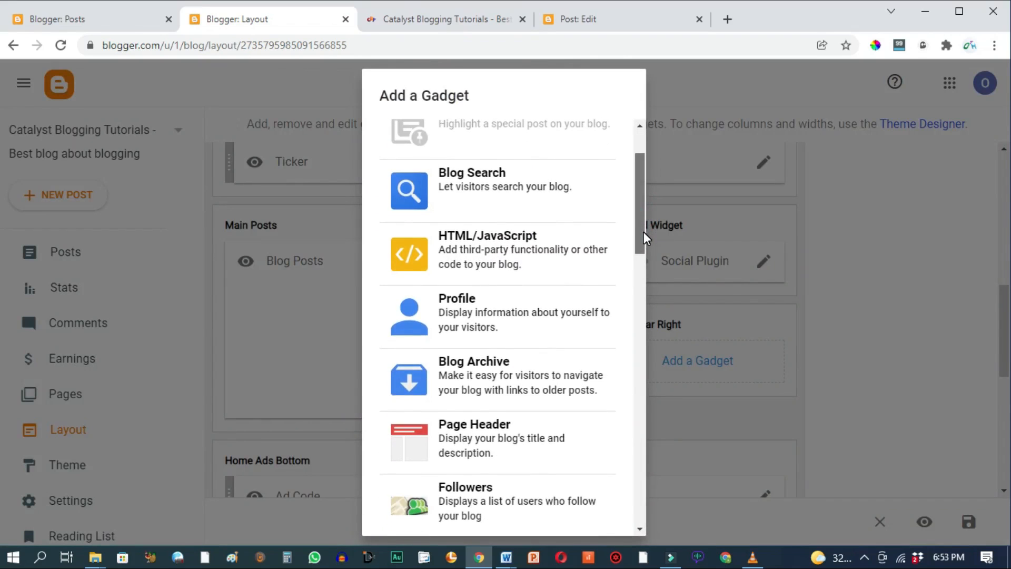
click(496, 249)
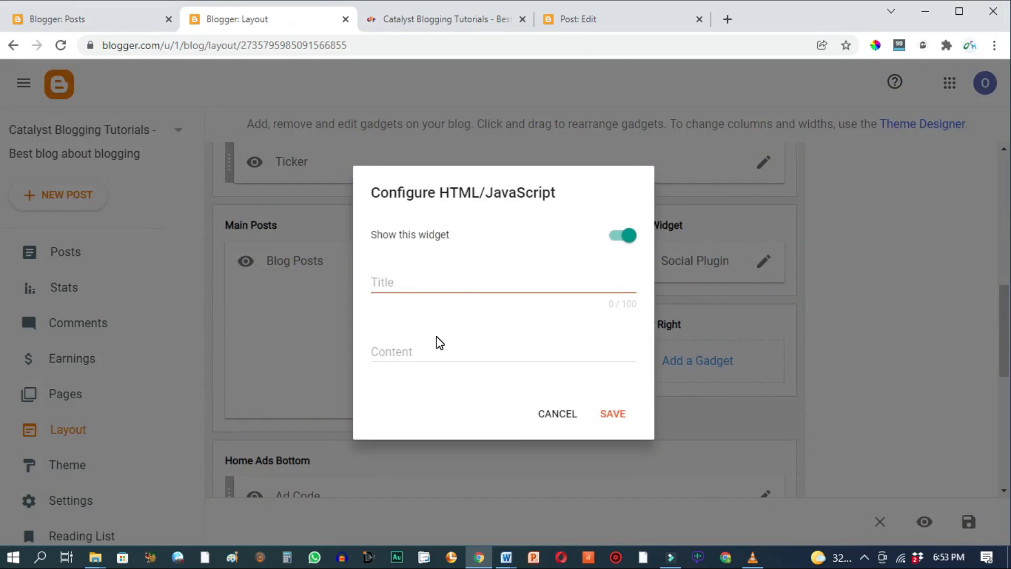
Use the square Free Blogger Tutorials banner code and view it in the homepage sidebar.
click(593, 19)
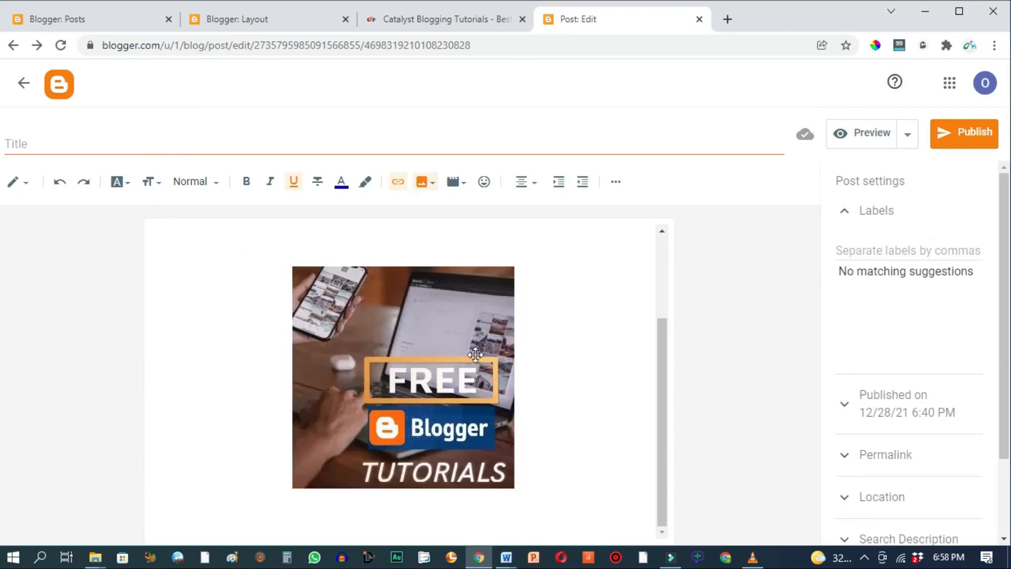
click(445, 19)
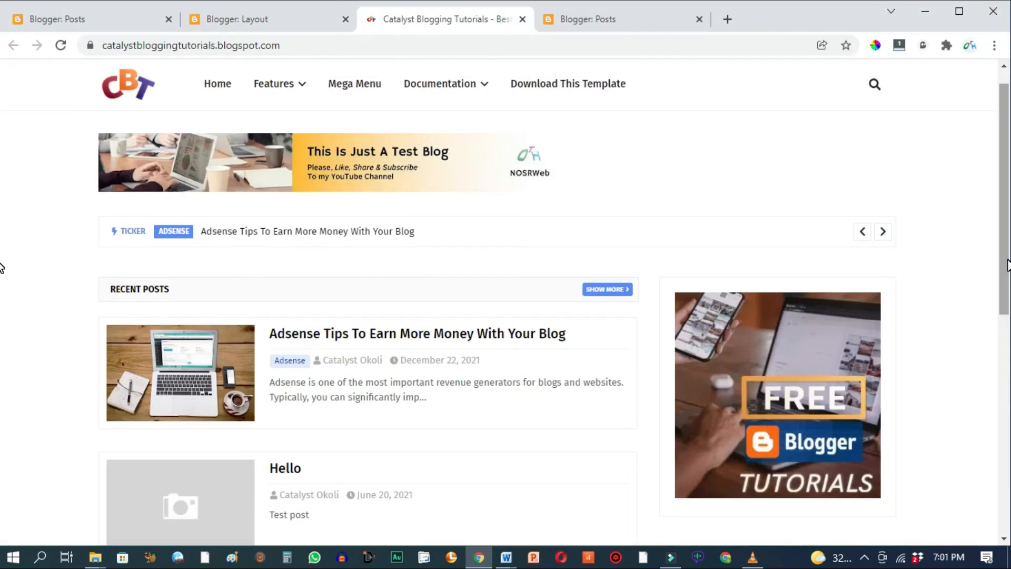